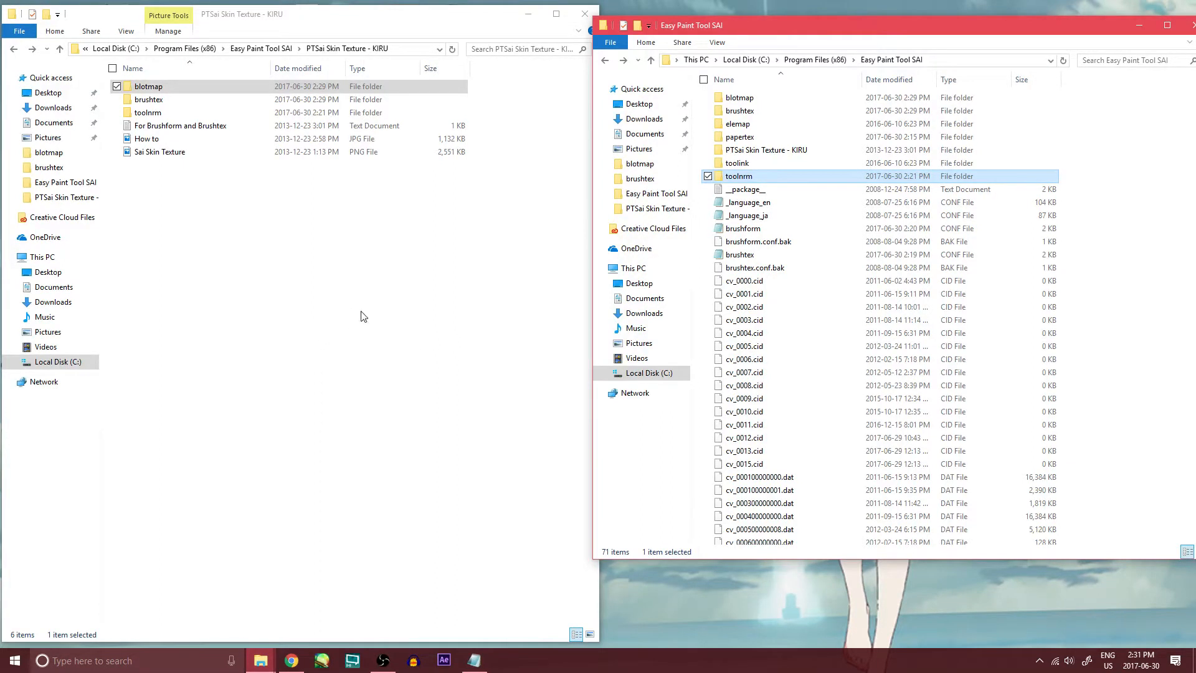
Step: Open both blotmap folders and copy skin1 and skin2 into SAI's blotmap folder
click(149, 86)
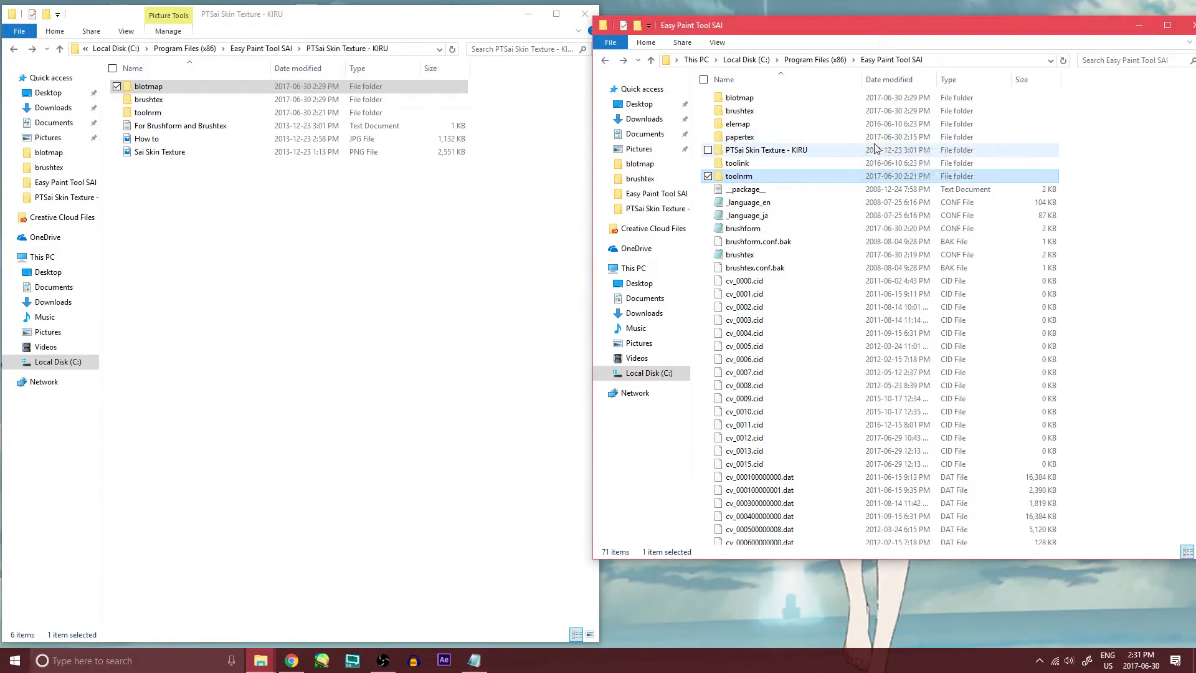
click(149, 86)
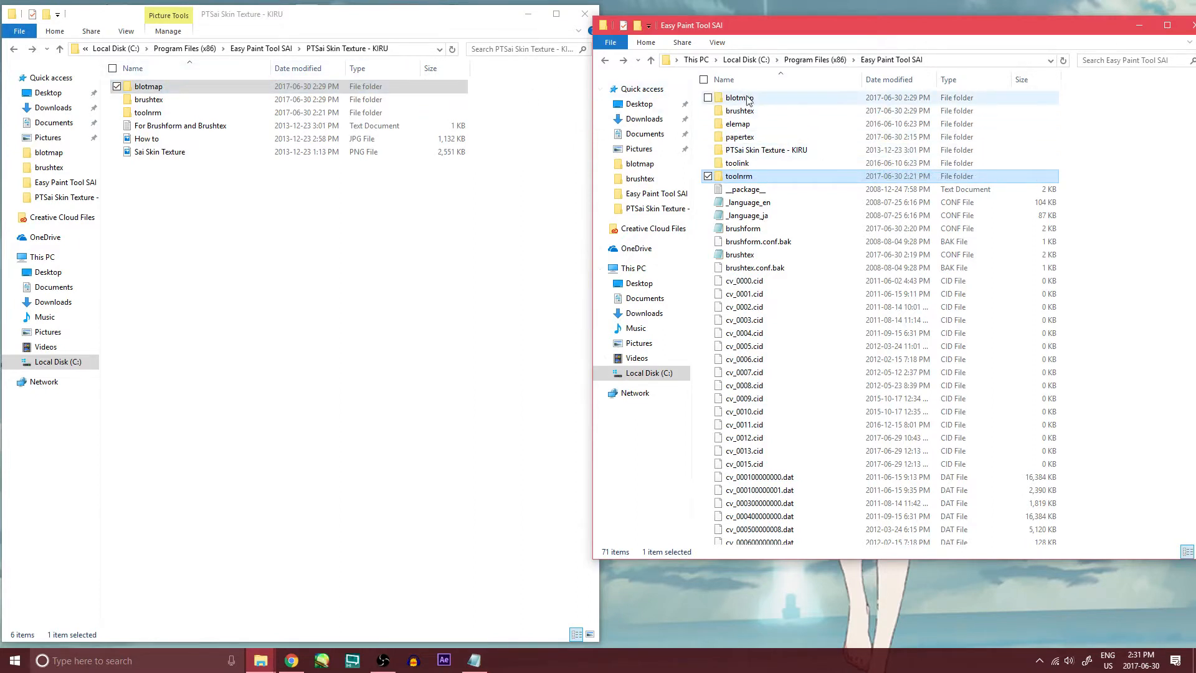
double_click(149, 86)
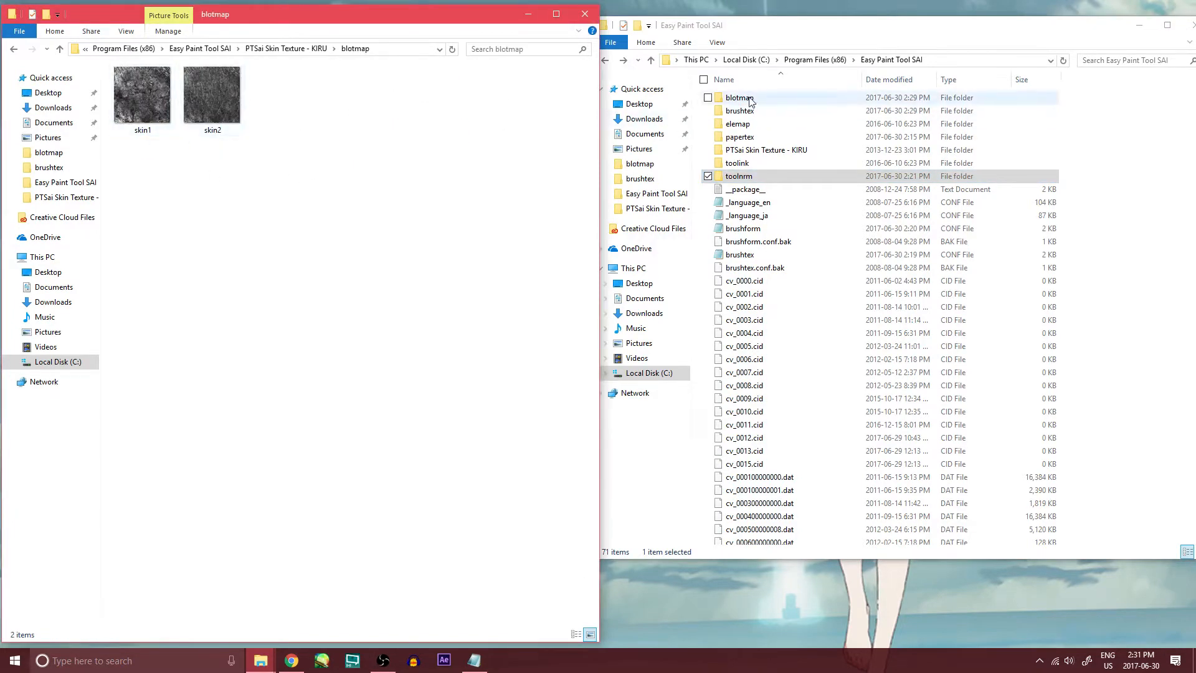
double_click(737, 97)
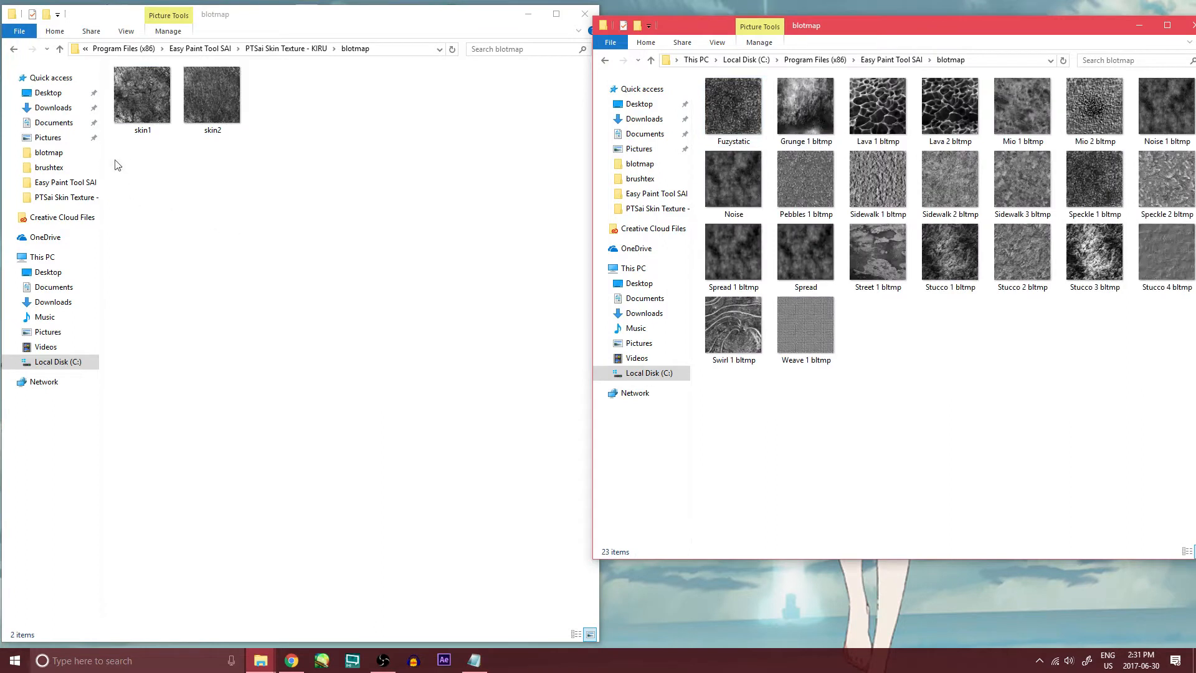
drag(142, 91, 942, 320)
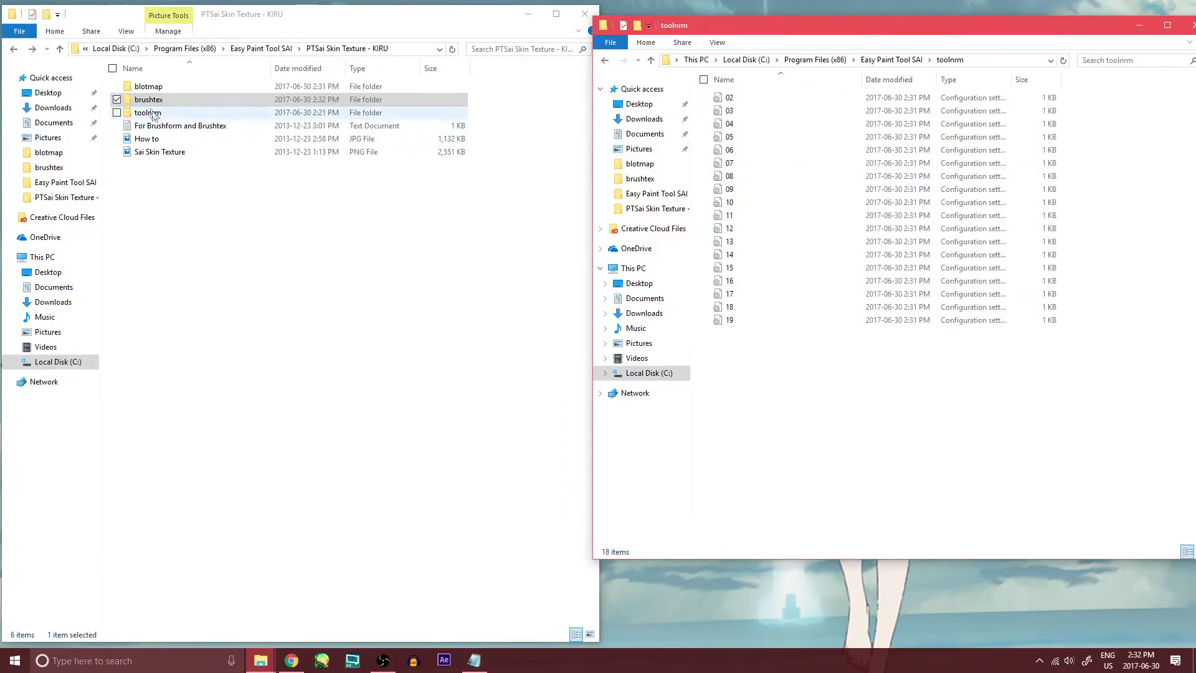
Step: Open the texture pack's toolnrm folder and select tool files 00 and 01
double_click(147, 112)
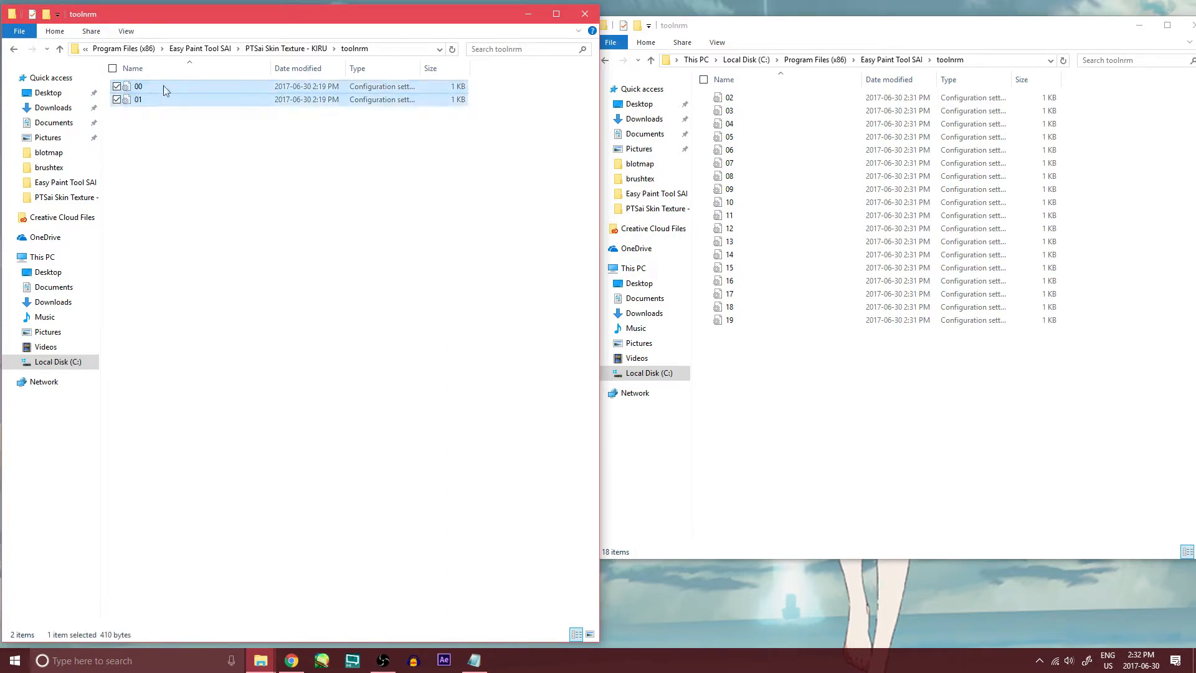
click(138, 100)
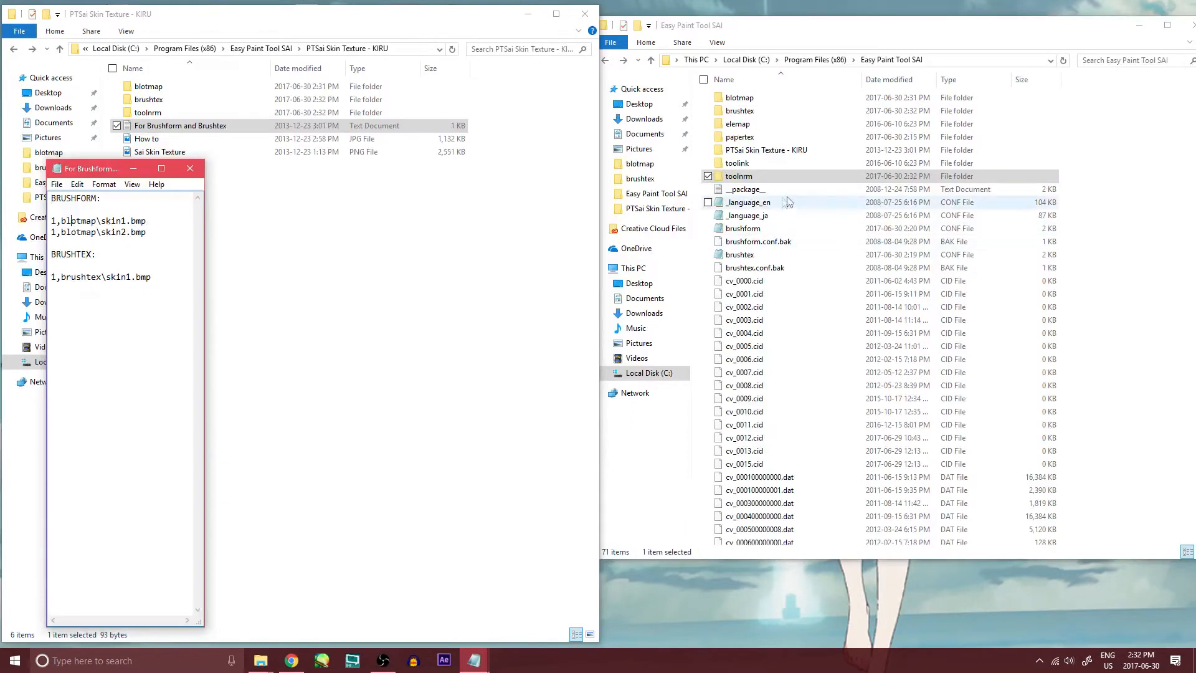
Step: Open brushform.conf in Notepad beside the instructions and select the skin1/skin2 blotmap lines
click(738, 176)
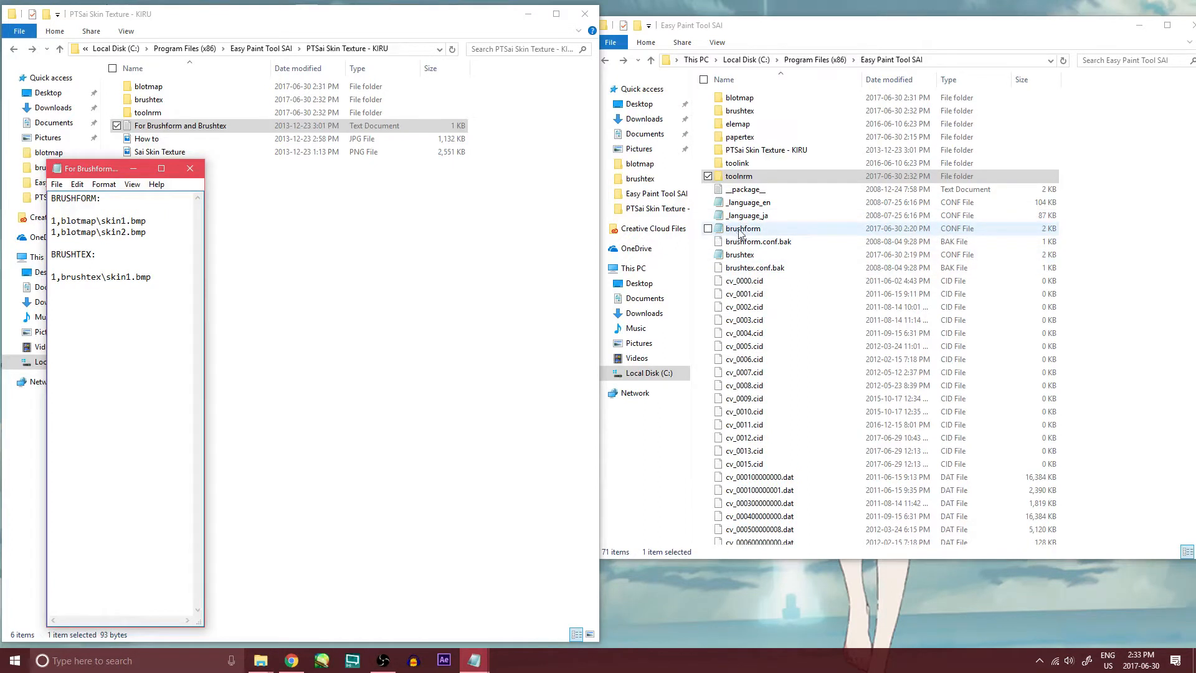
double_click(741, 228)
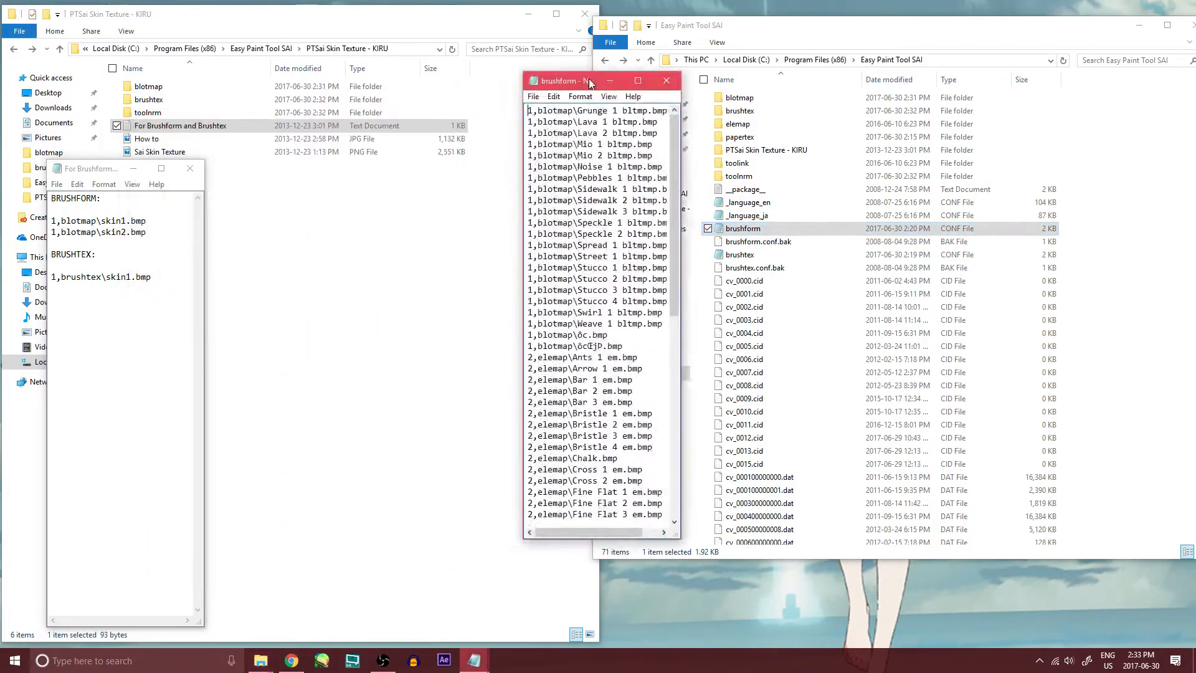
drag(595, 81, 611, 23)
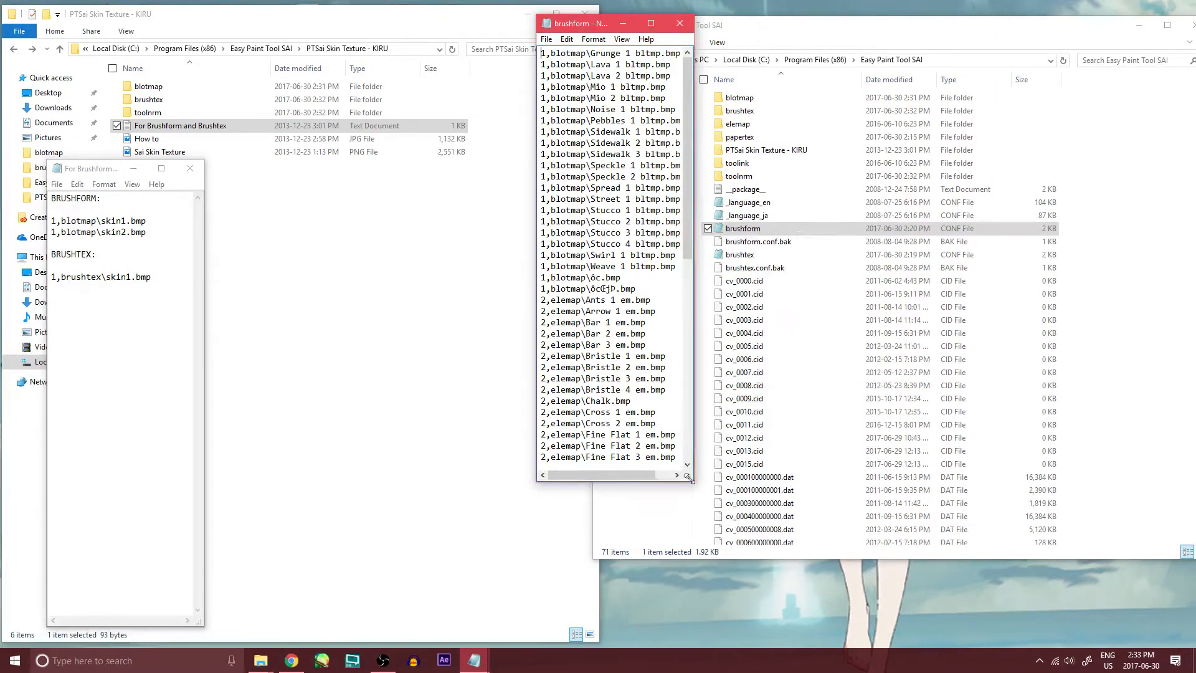
click(622, 23)
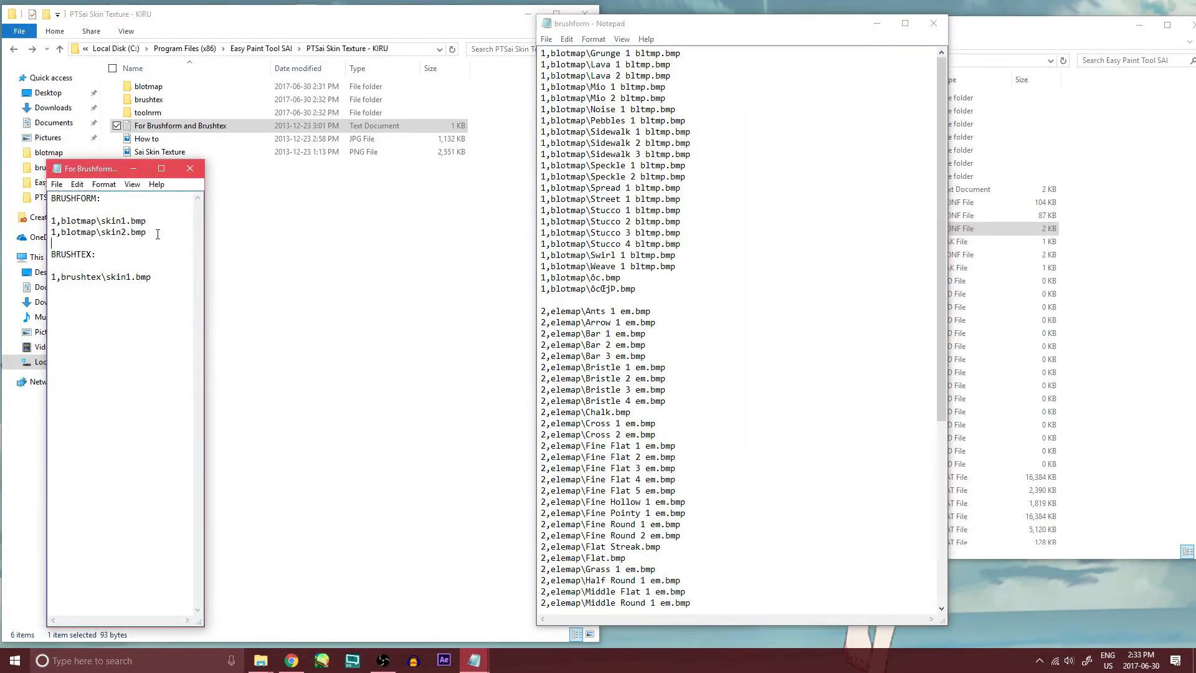
drag(51, 221, 144, 231)
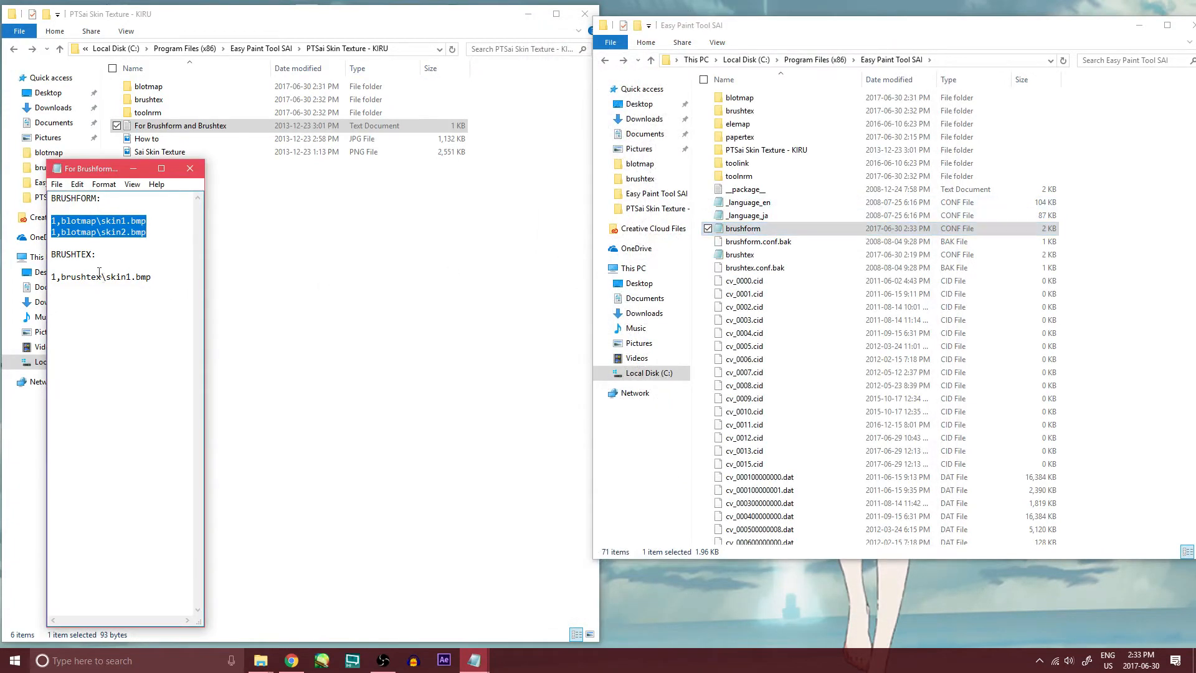
Step: Open SAI's brushtex config for editing and scroll to its end
click(738, 254)
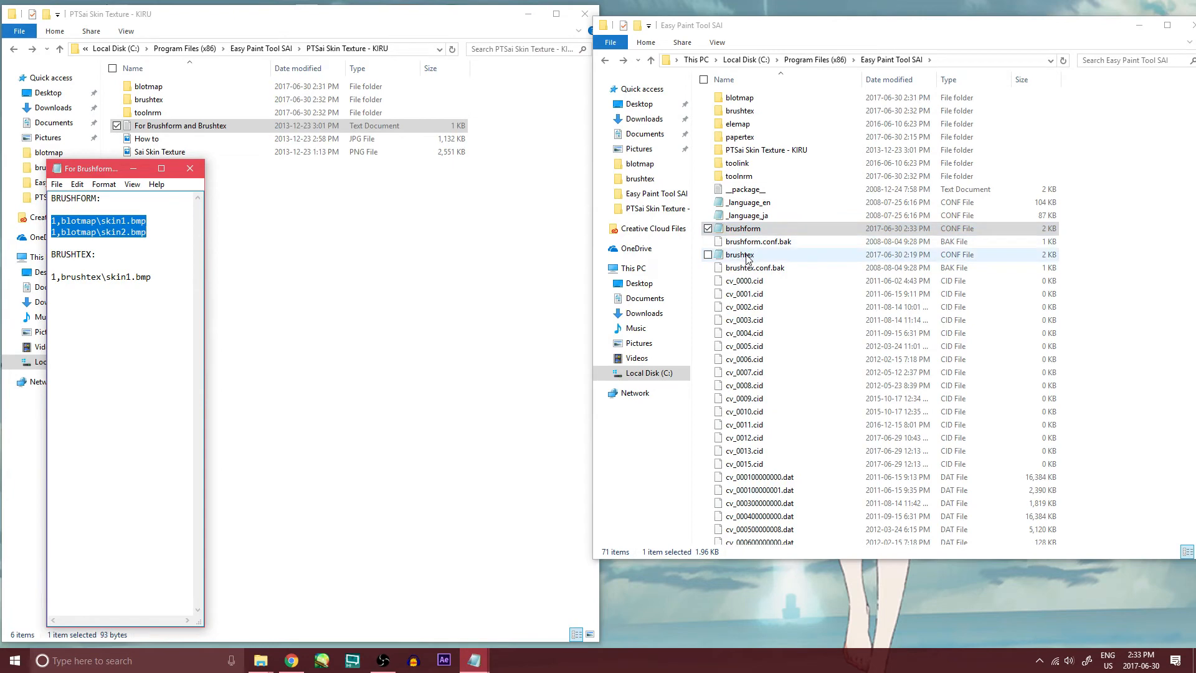
right_click(738, 254)
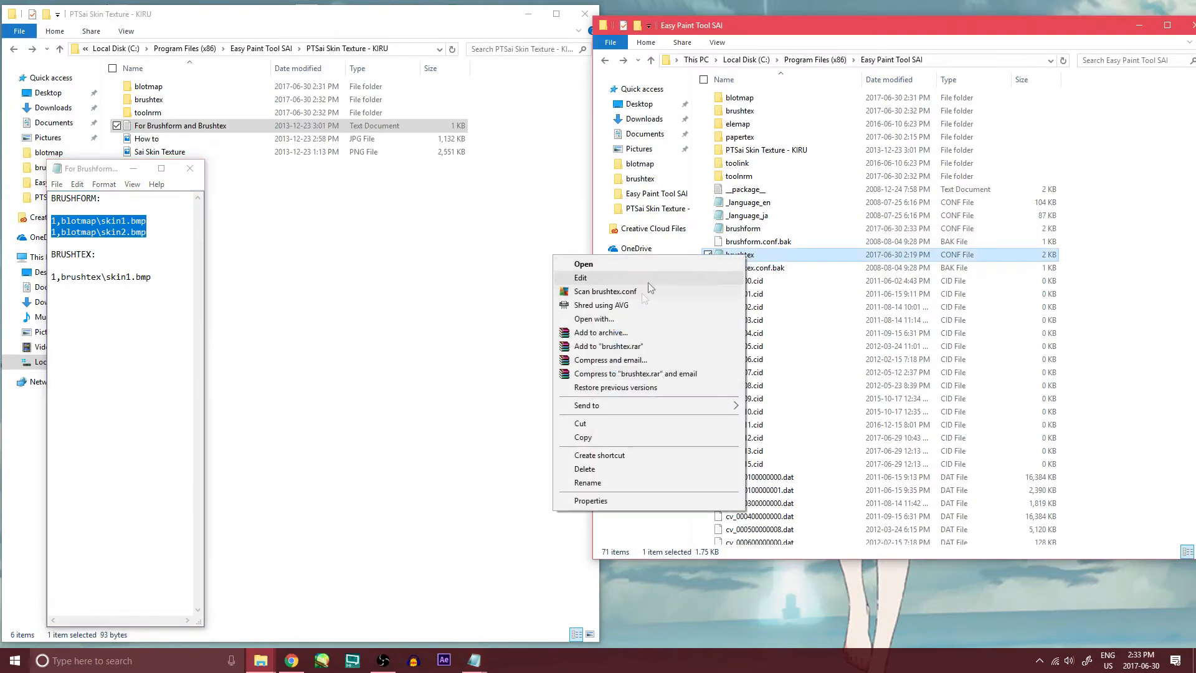
click(581, 277)
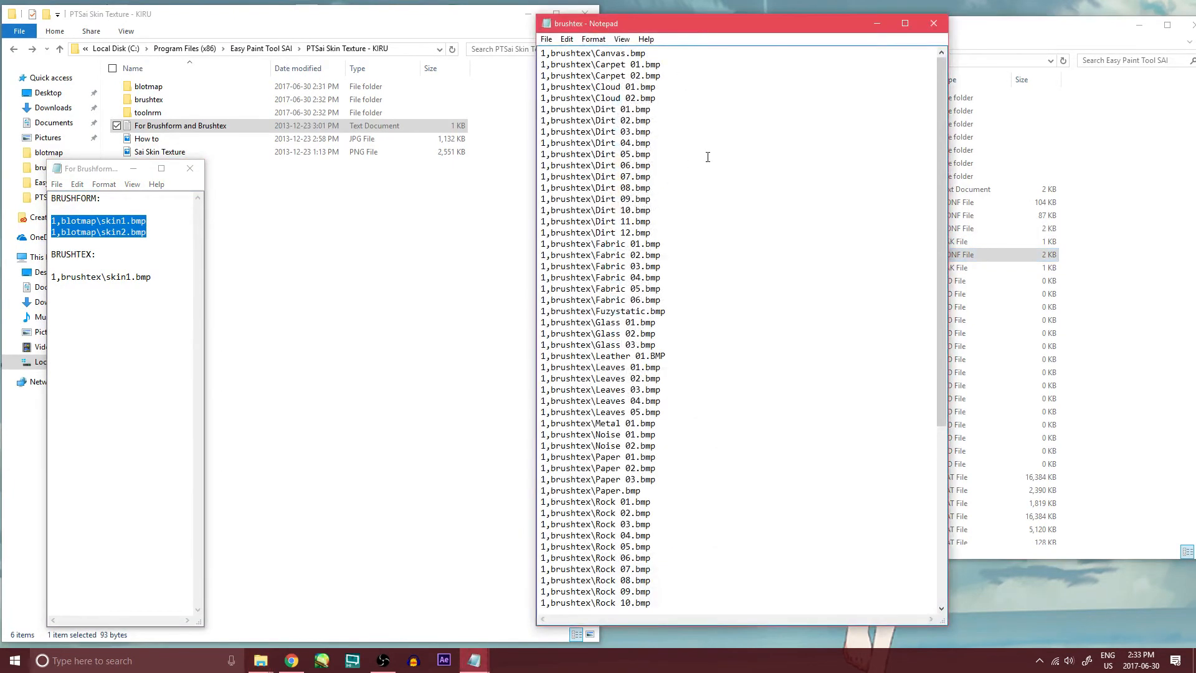
scroll(down, 3)
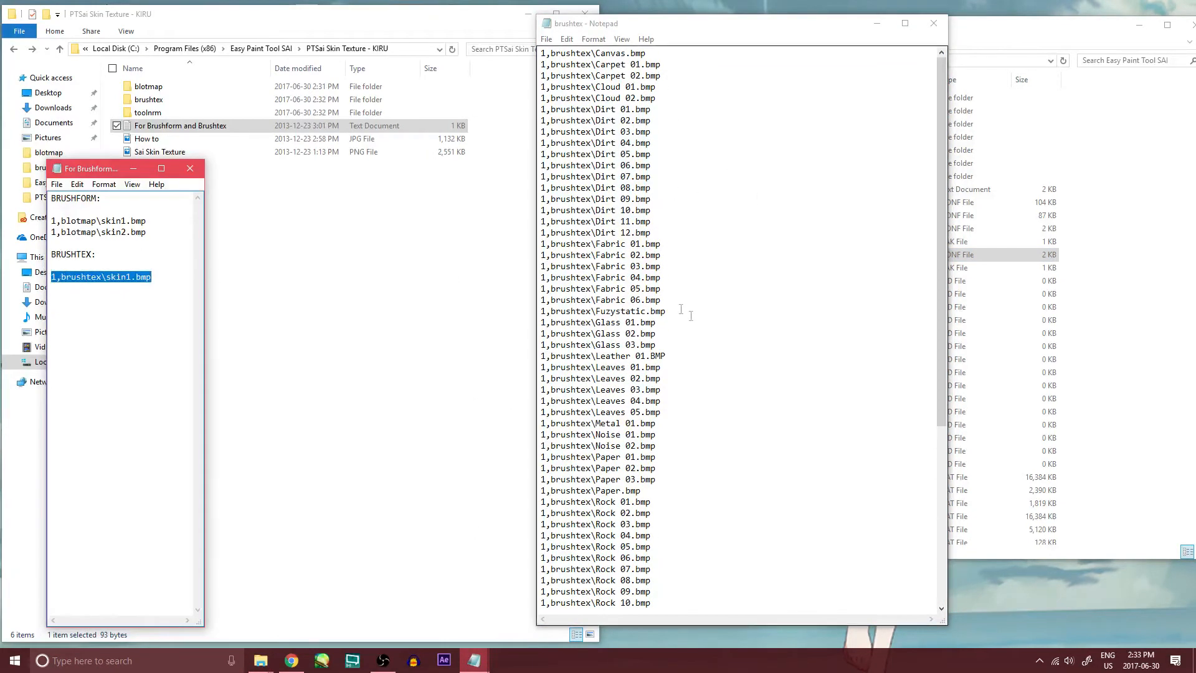
scroll(down, 3)
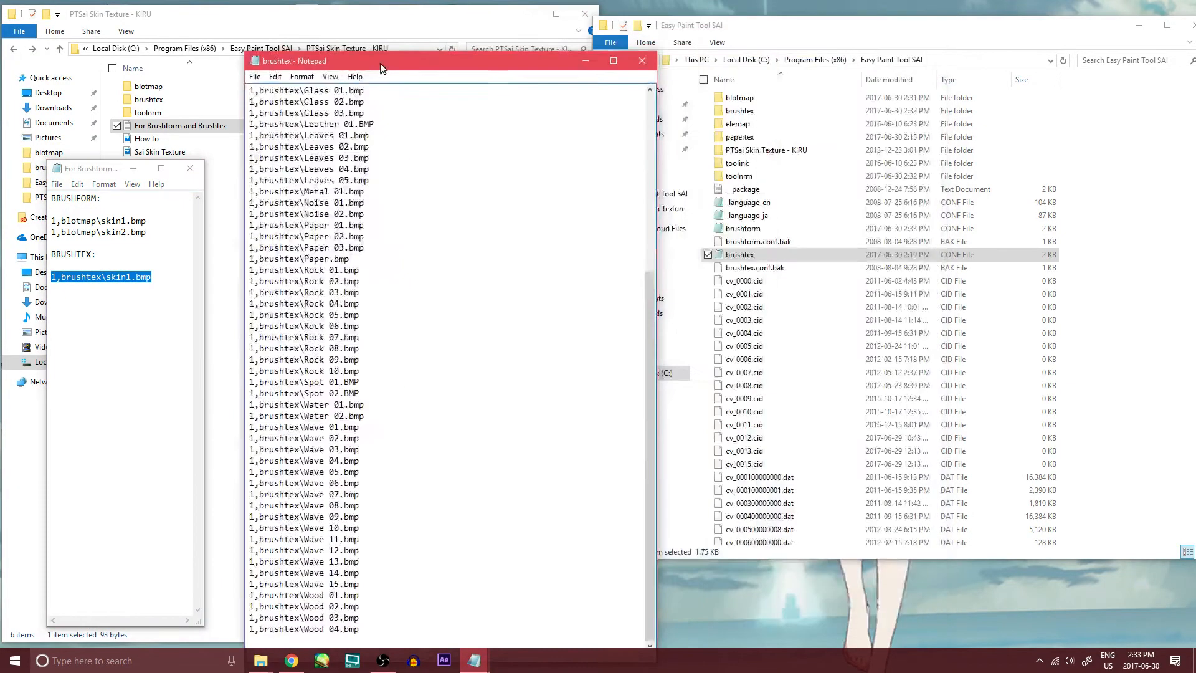
Step: Add the entry 1,brushtex\skin1.bmp to the brushtex config and close the pack folder
drag(442, 61, 505, 38)
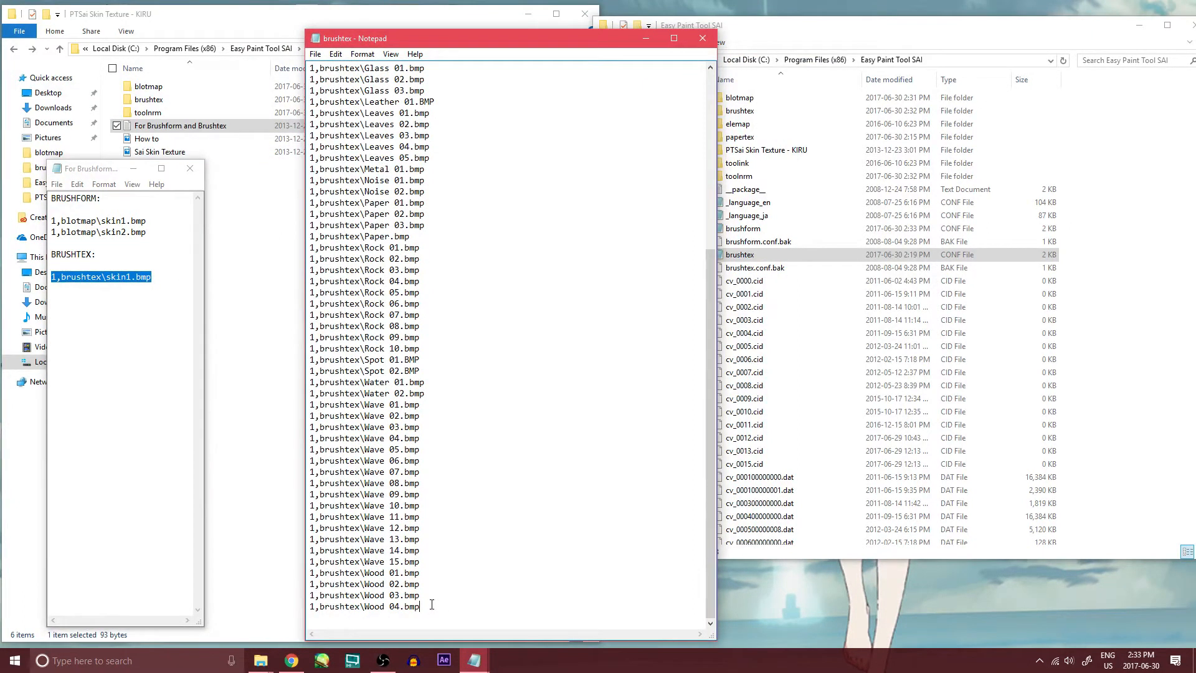
text(1,brushtex\skin1.bmp)
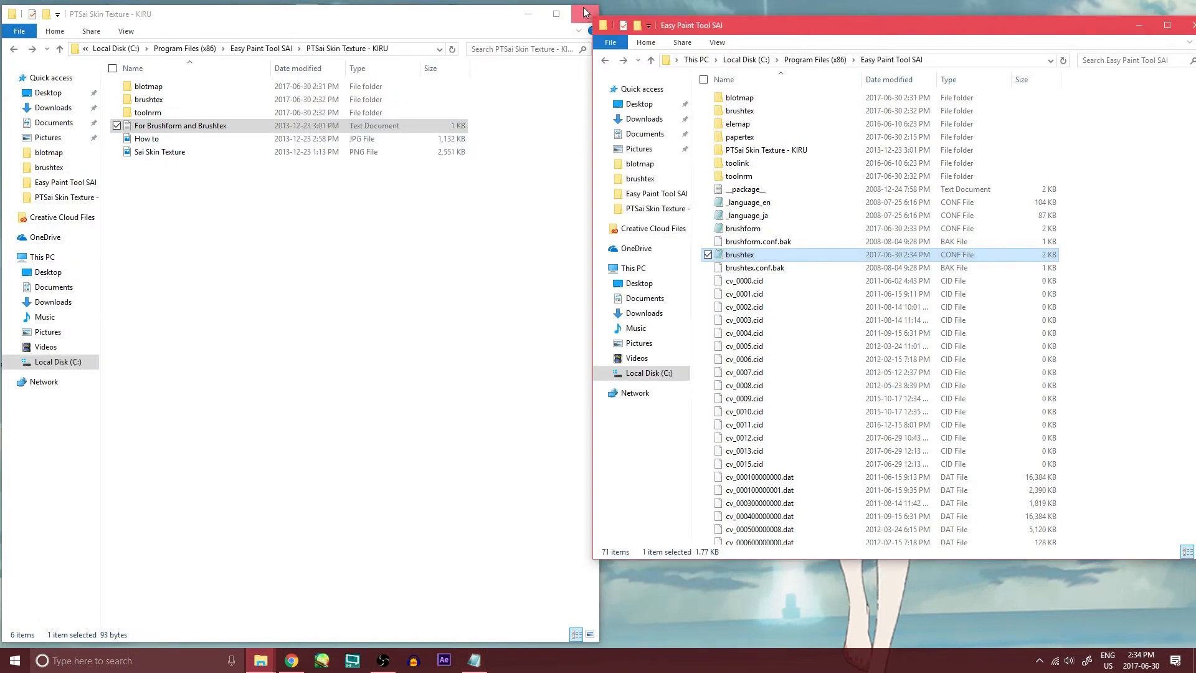
click(584, 14)
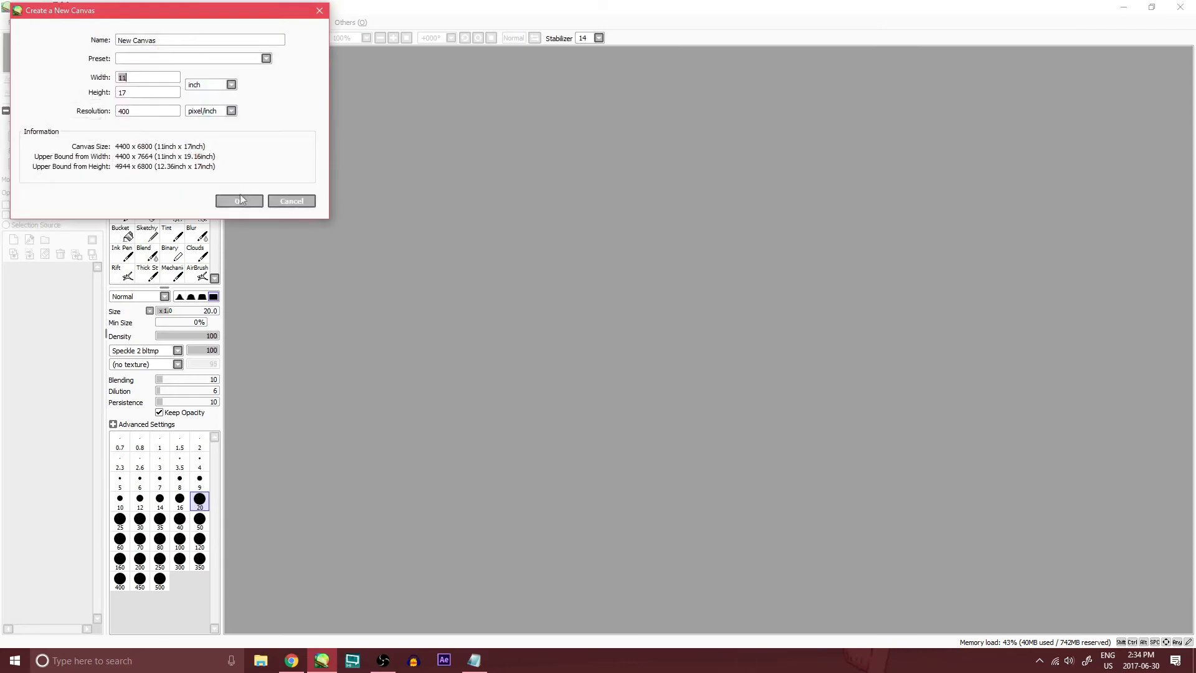
Step: Create the canvas, paint a red textured spiral and loop, then undo the loop
click(238, 200)
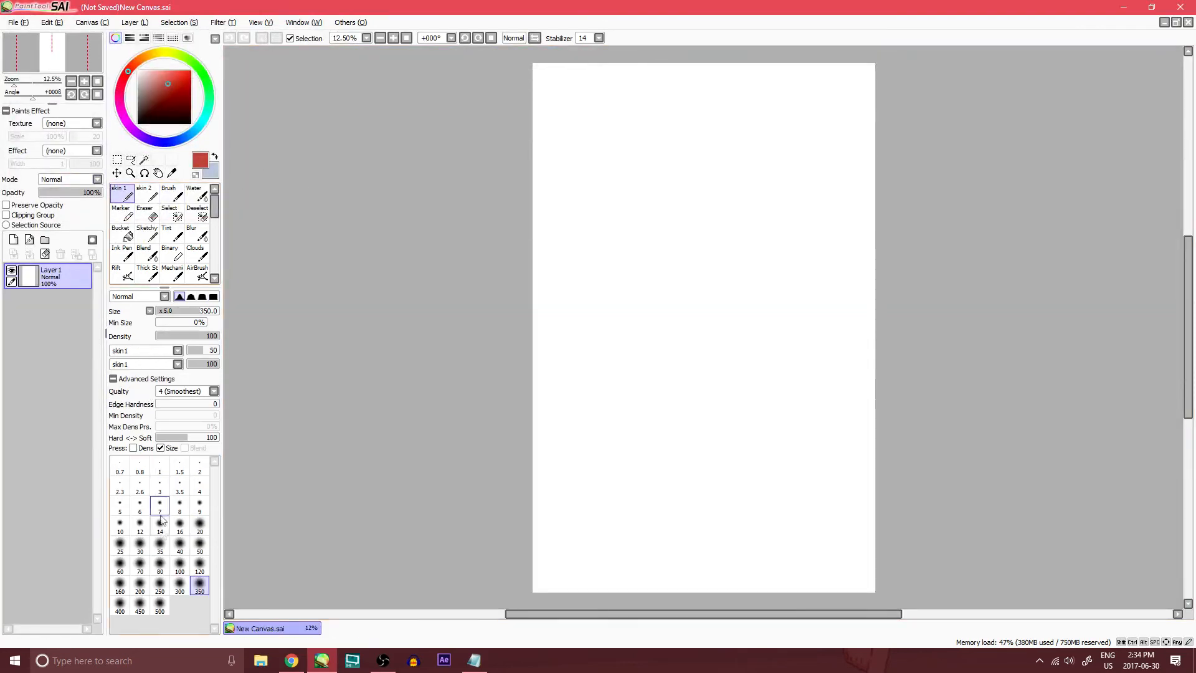
drag(603, 312, 686, 267)
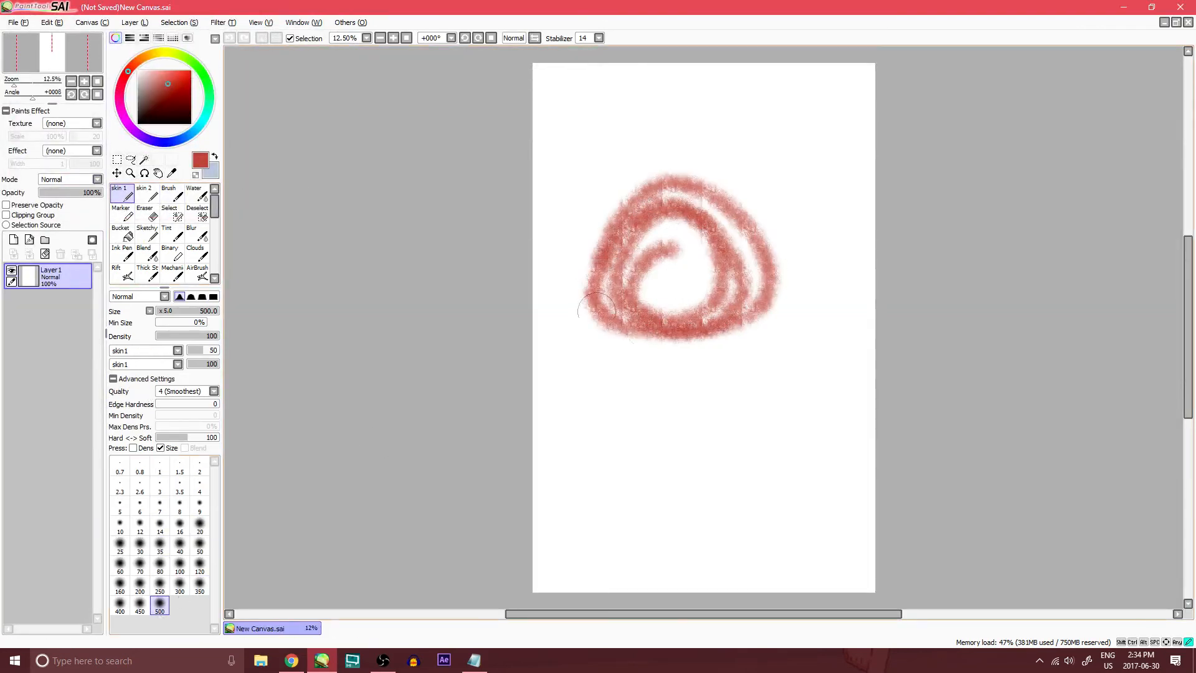
drag(595, 305, 675, 157)
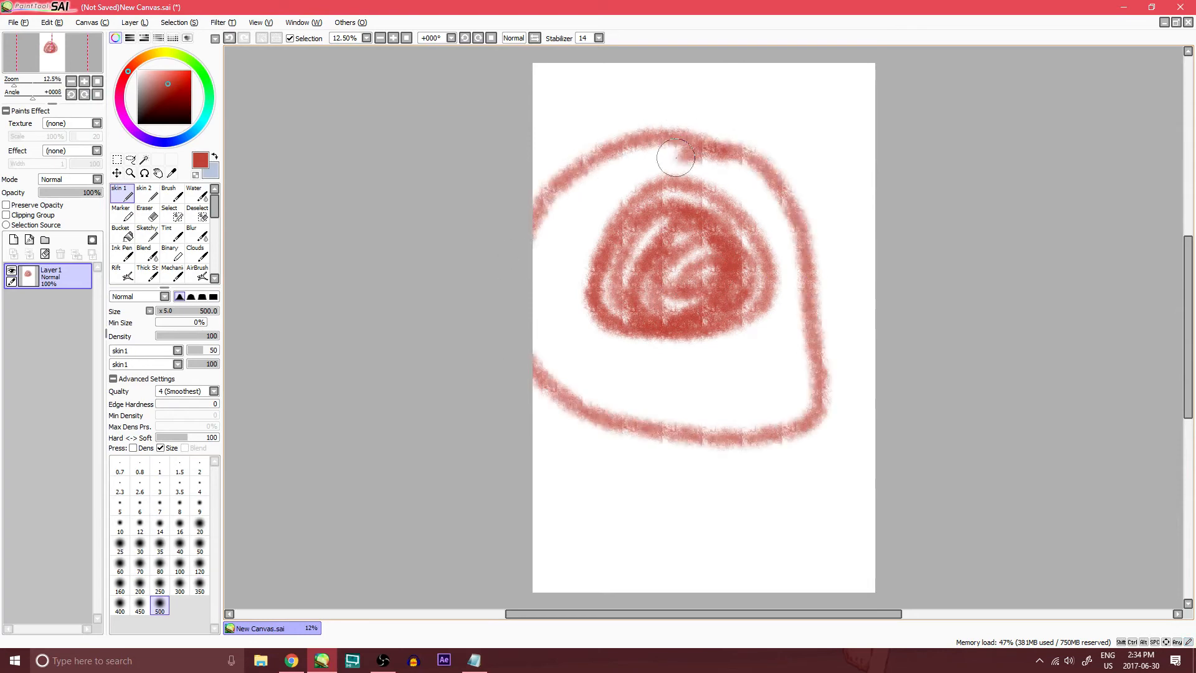
key(ctrl+z)
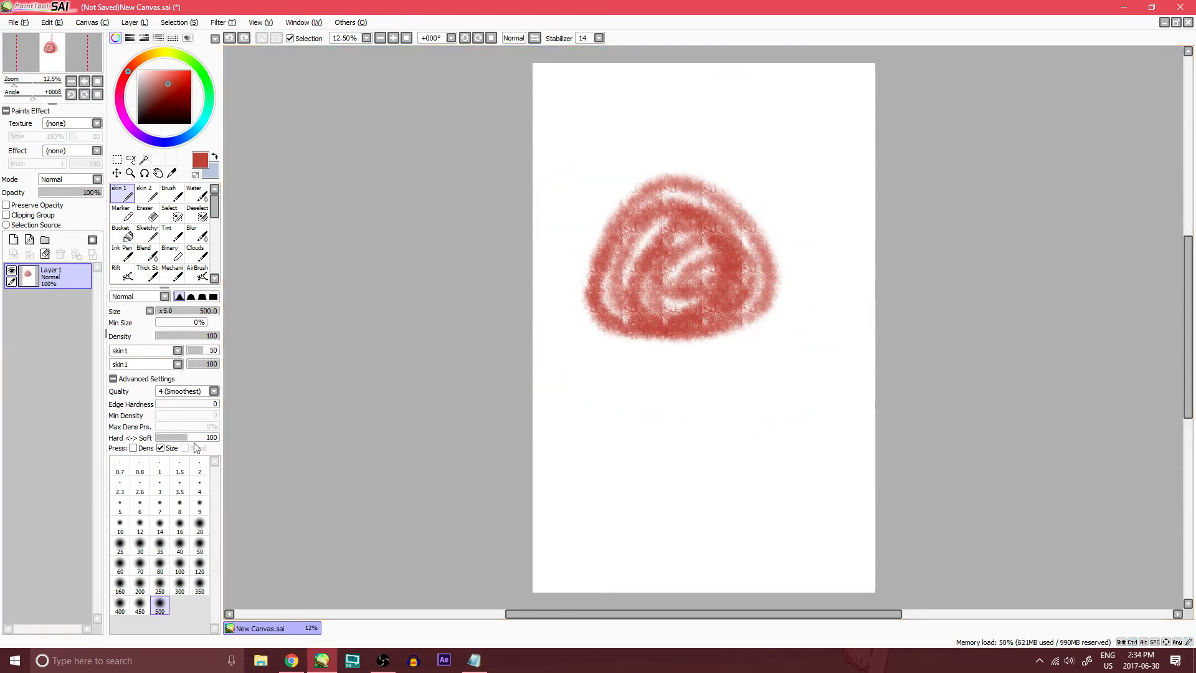
click(177, 350)
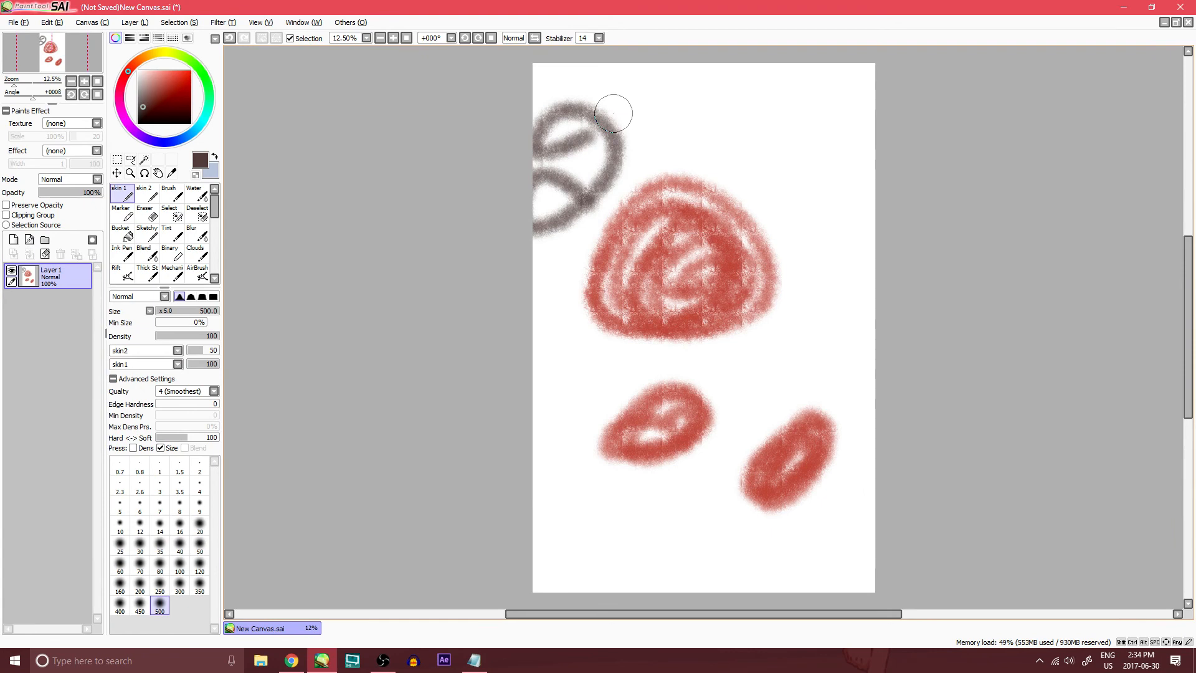
mouse_move(685, 136)
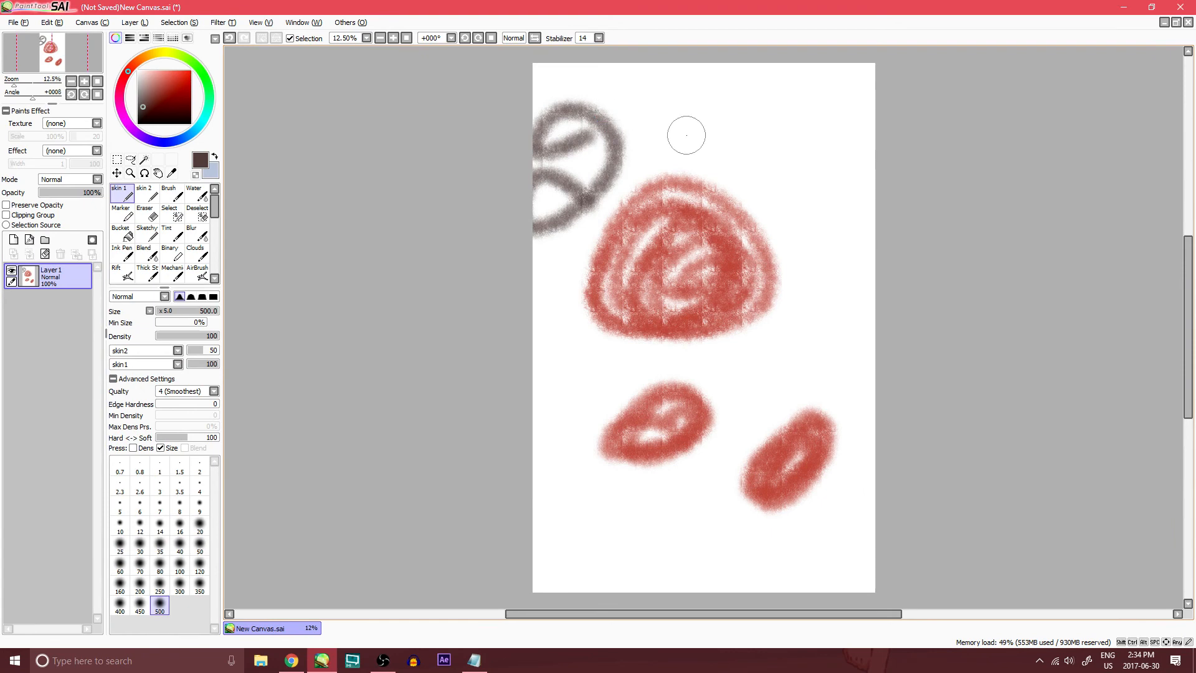